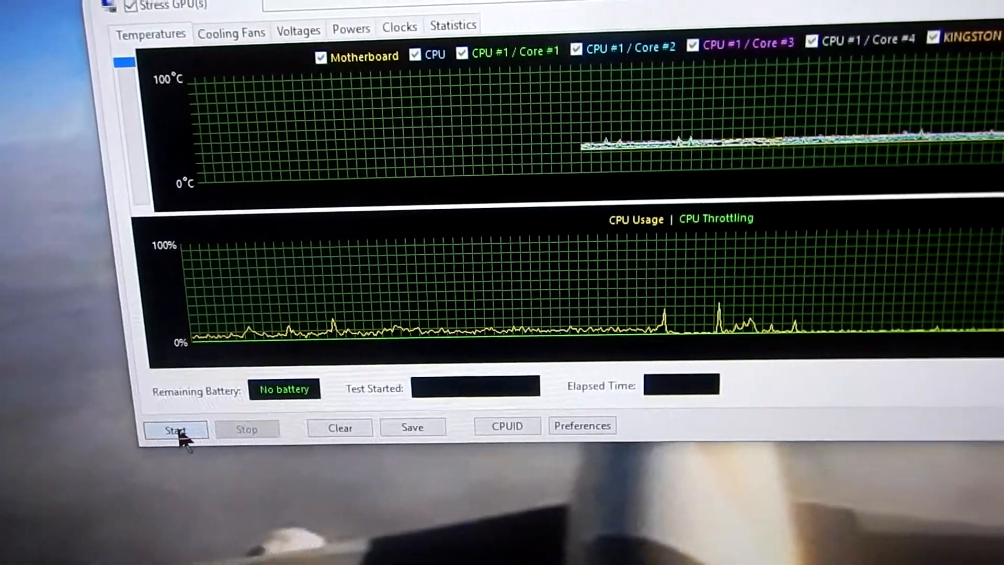
Step: Restart Windows 10 from the Start menu's power options to reach the BIOS
{"action": "left_click", "coordinate": [175, 429]}
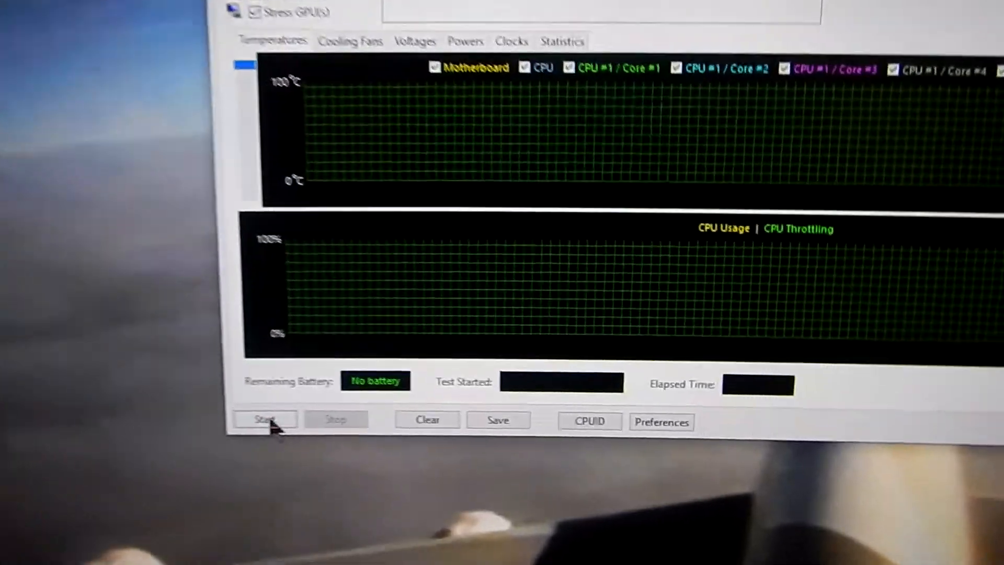
{"action": "left_click", "coordinate": [264, 418]}
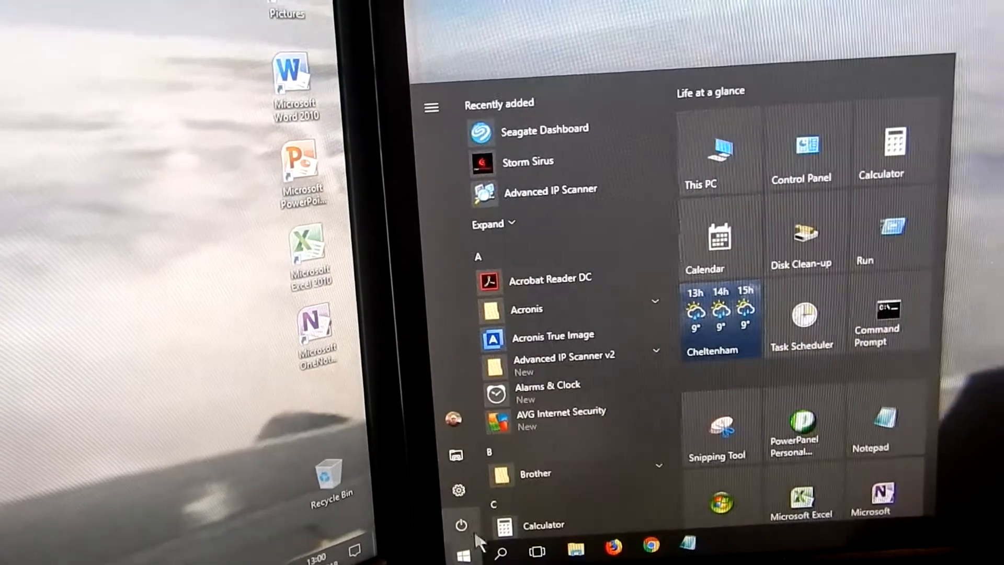
{"action": "left_click", "coordinate": [460, 523]}
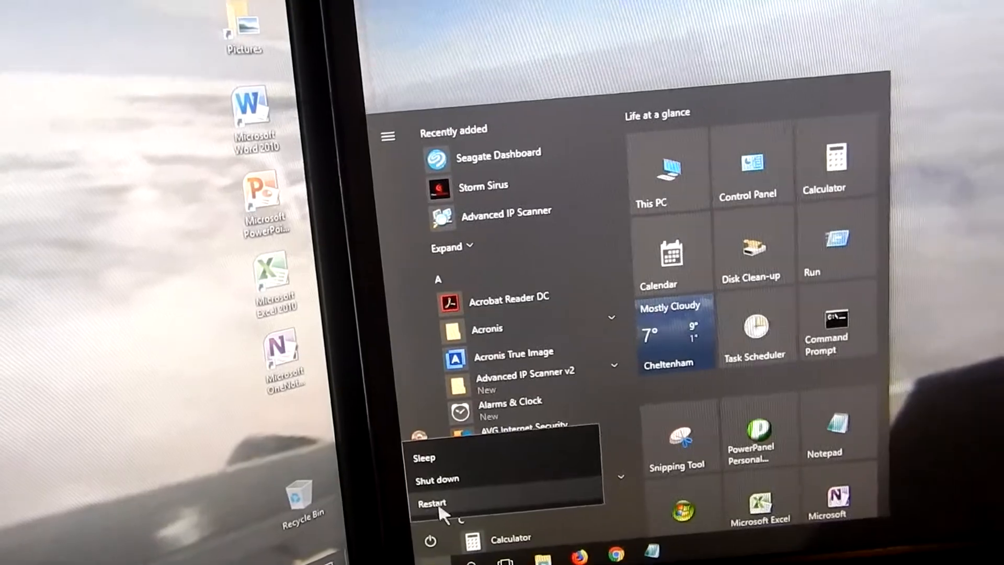
{"action": "left_click", "coordinate": [431, 502]}
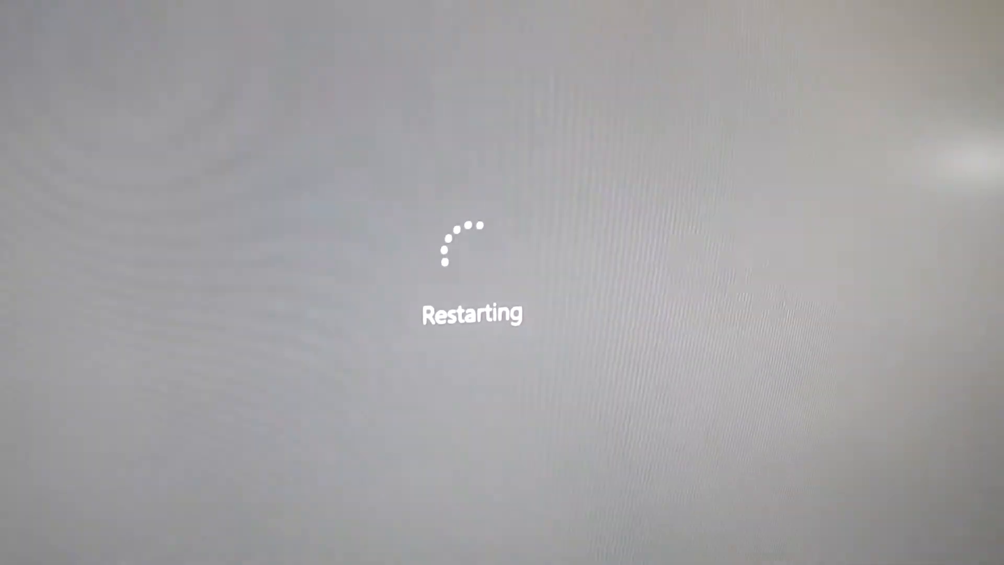